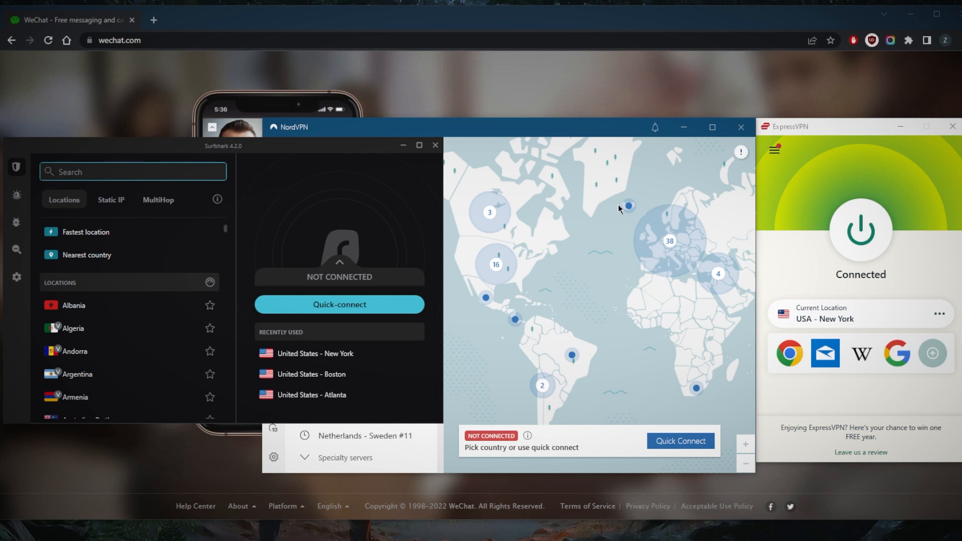
{"action": "mouse_move", "coordinate": [585, 213]}
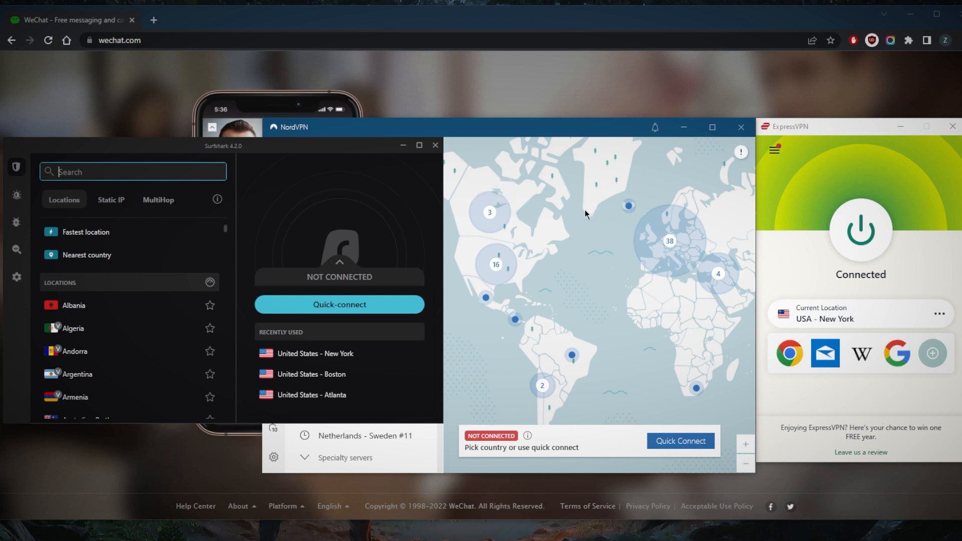
{"action": "mouse_move", "coordinate": [519, 245]}
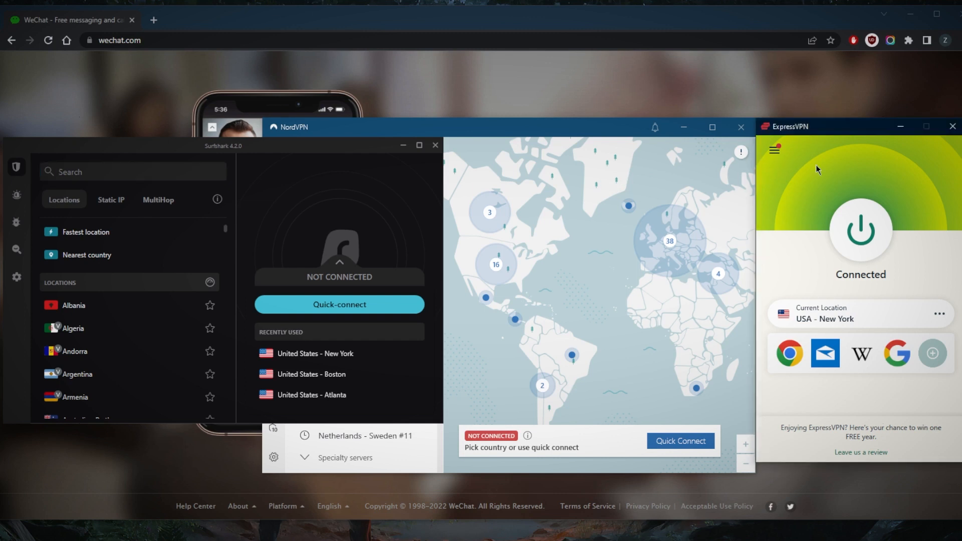
{"action": "mouse_move", "coordinate": [834, 170]}
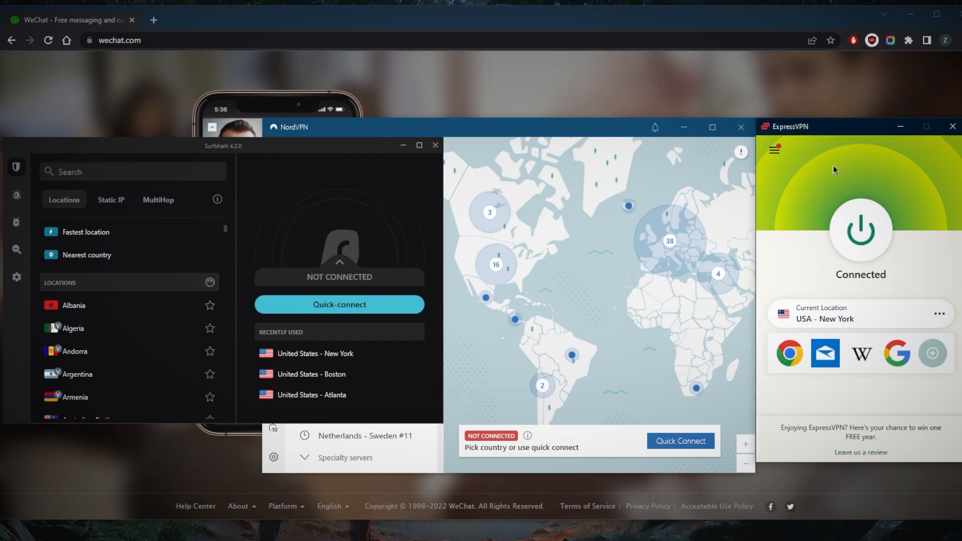
{"action": "mouse_move", "coordinate": [801, 185]}
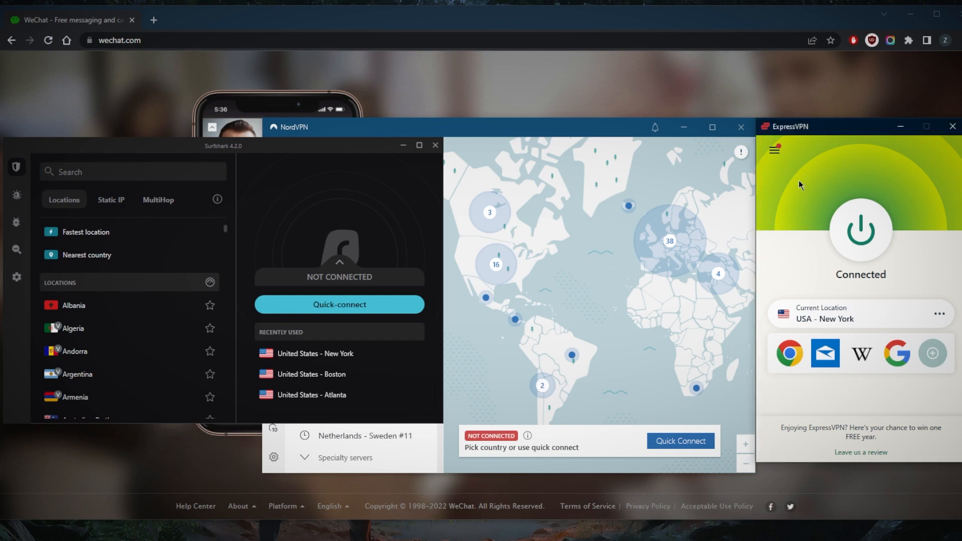
{"action": "mouse_move", "coordinate": [790, 194]}
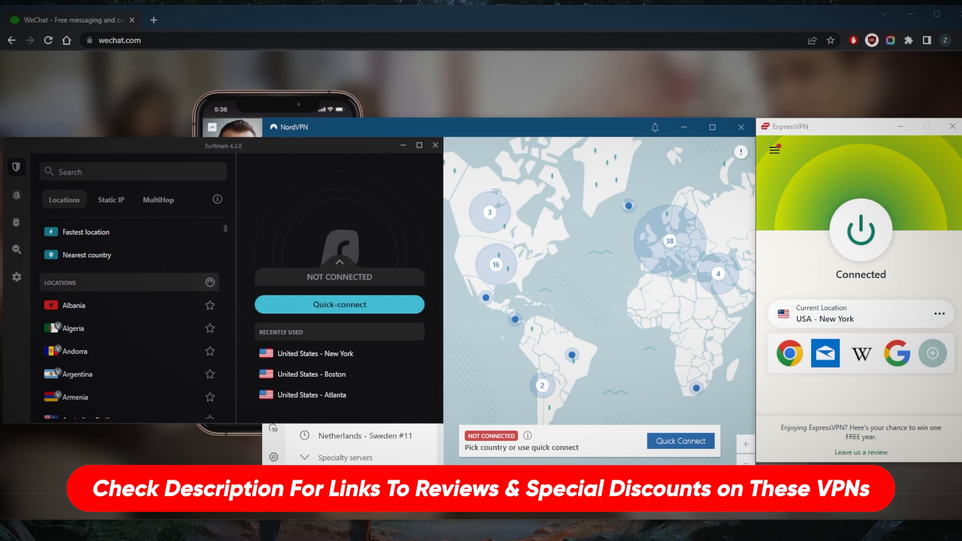
{"action": "mouse_move", "coordinate": [587, 260]}
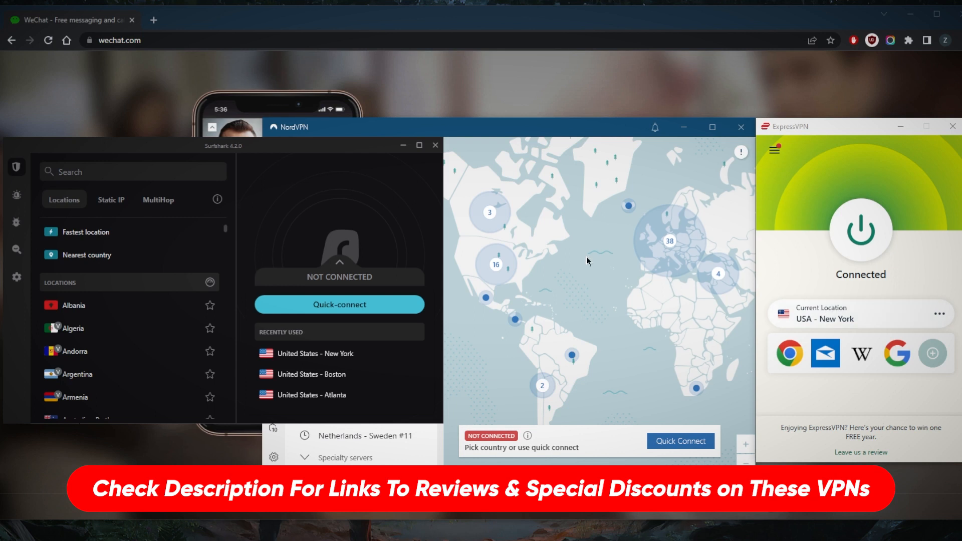